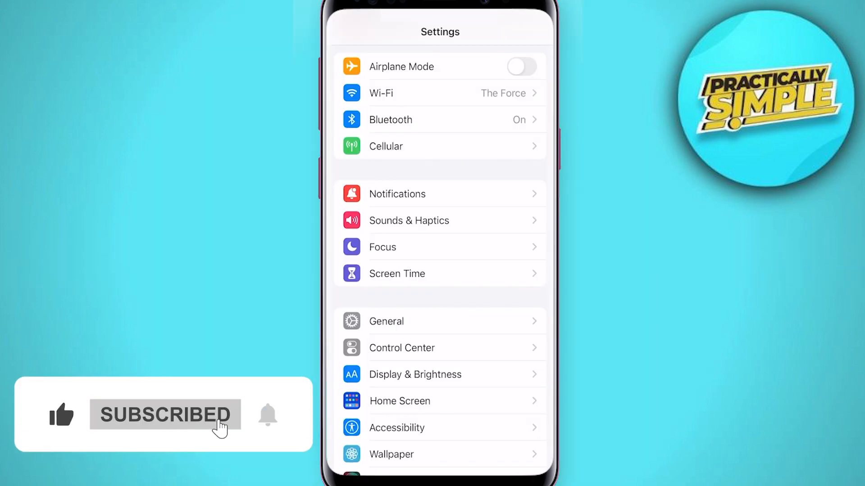
- Go to Settings > General > Software Update to check for system updates
left_click(439, 321)
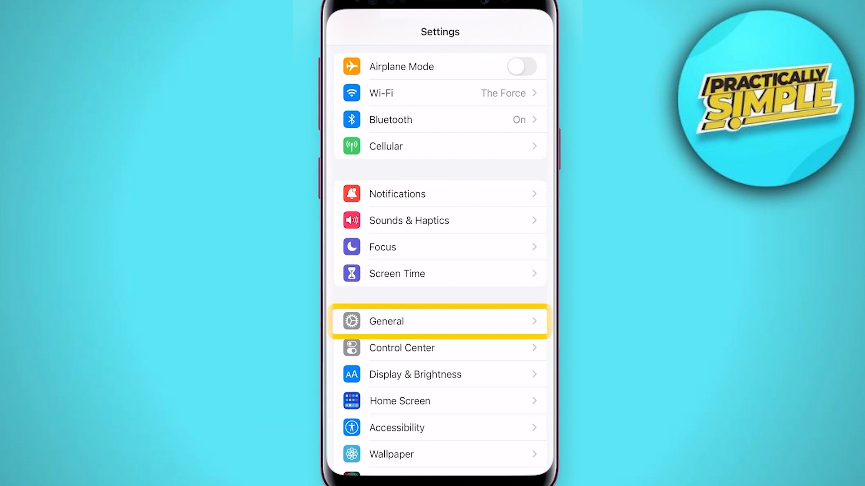
left_click(440, 322)
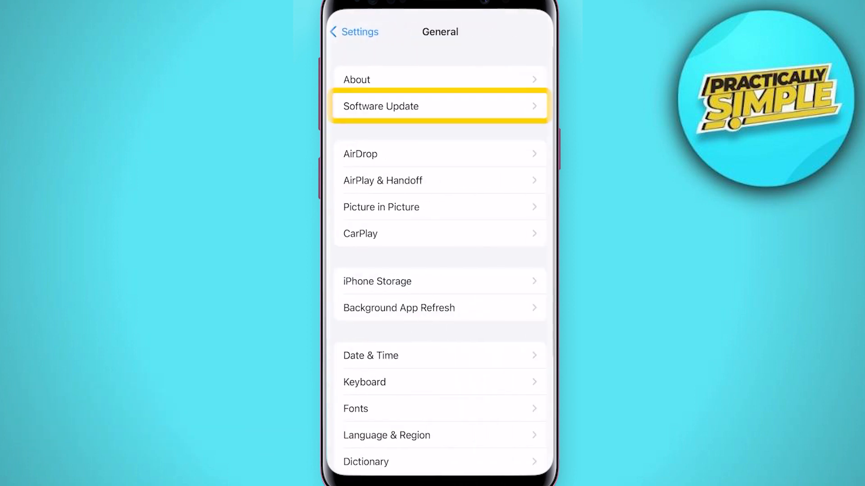
left_click(438, 105)
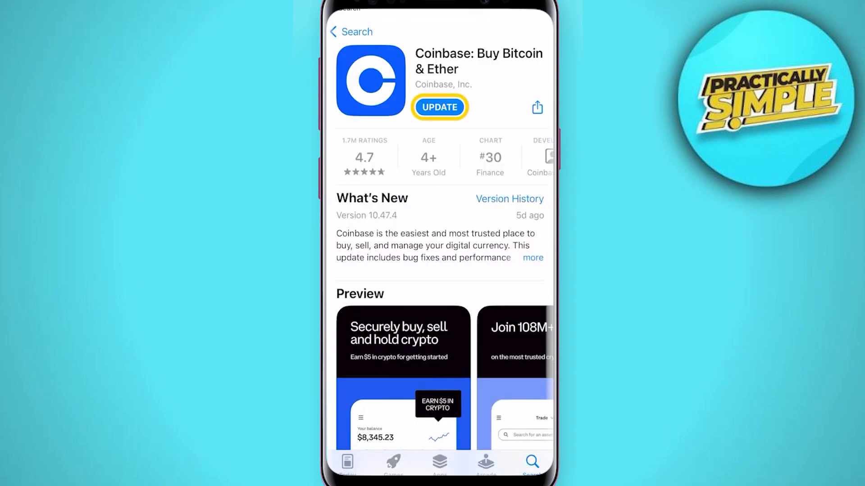
- Update Coinbase: Buy Bitcoin & Ether from its App Store page
left_click(439, 107)
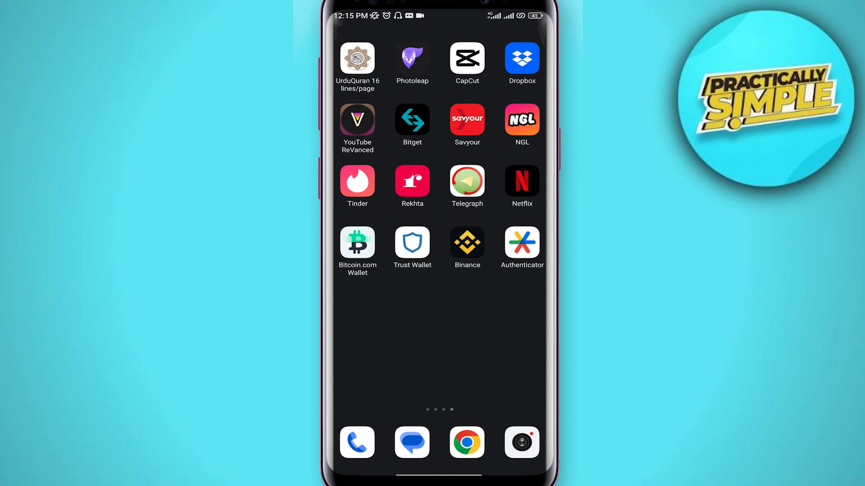
- Launch Google Authenticator from the Android home screen
left_click(520, 243)
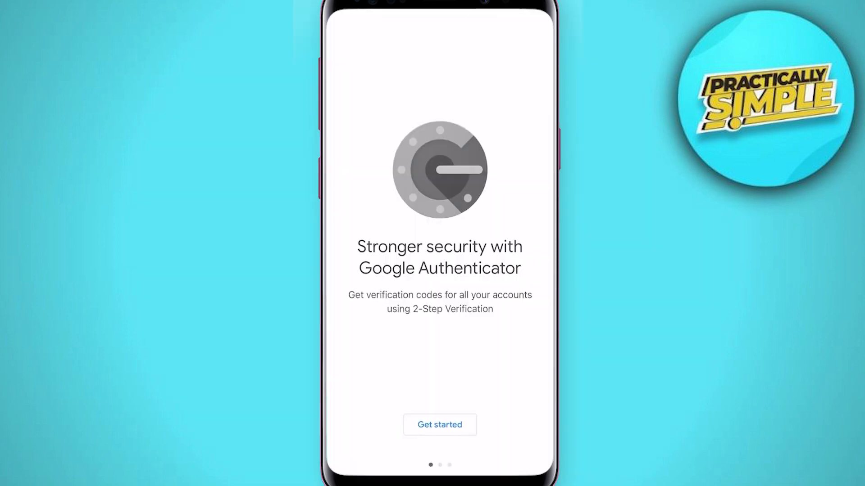
- Get started in Authenticator and choose a way to add the first account
left_click(440, 425)
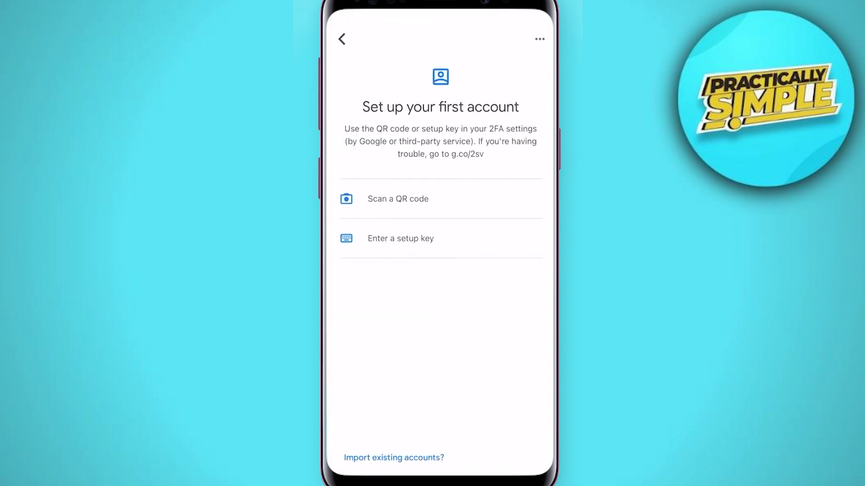
left_click(394, 458)
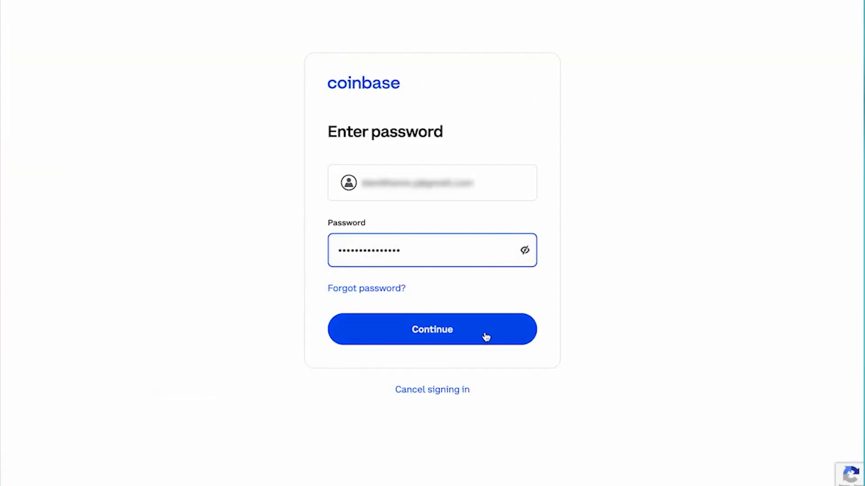
- Submit the Coinbase password, skip the texted code, and choose Driver's License verification
left_click(432, 330)
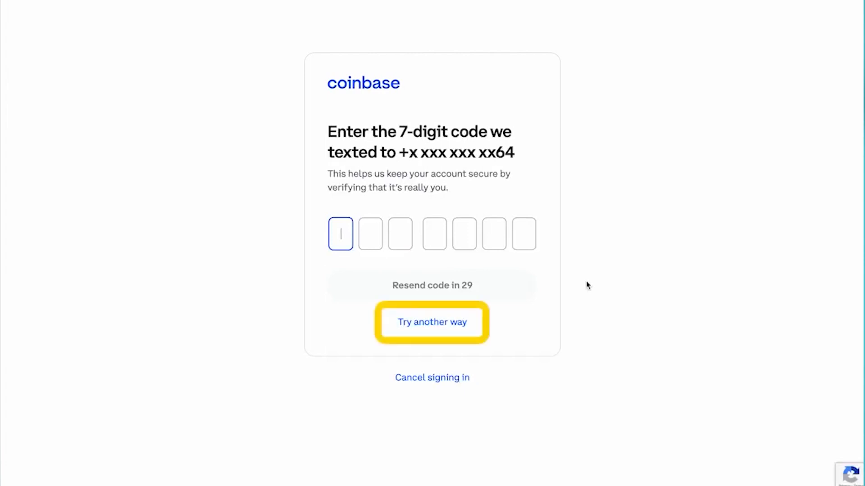
left_click(432, 322)
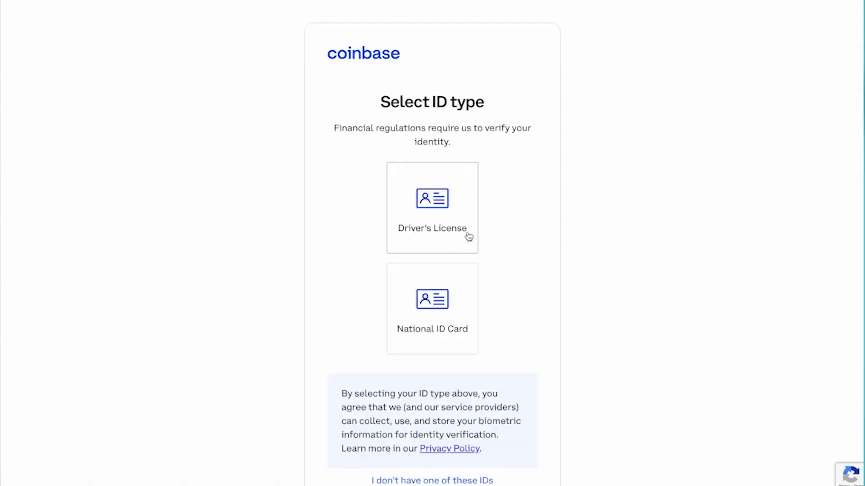
left_click(432, 207)
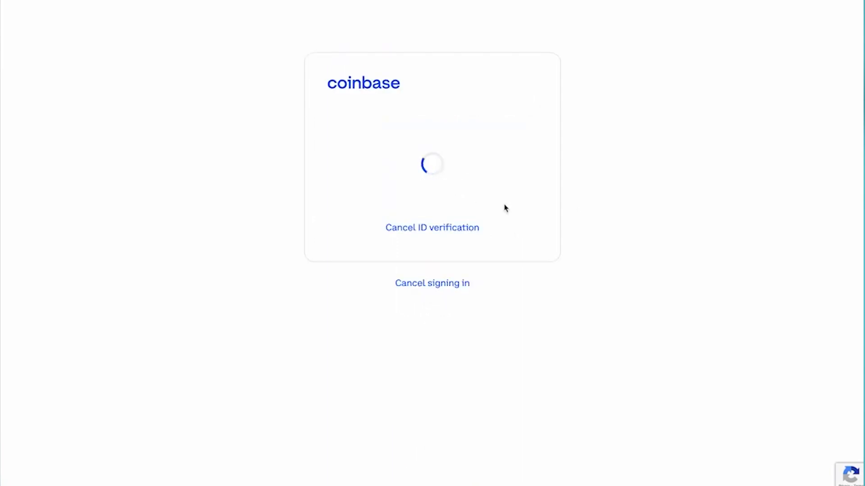